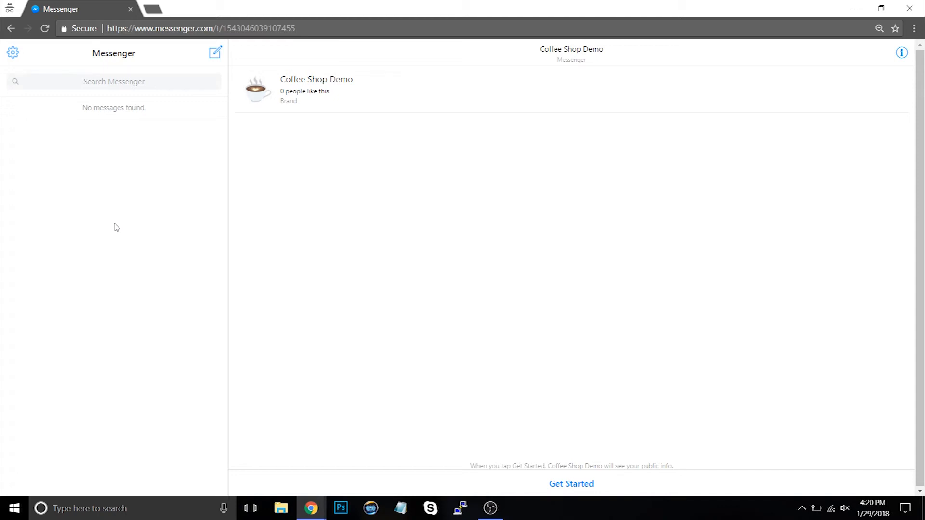
# - Start the Coffee Shop Demo chat with Get Started and receive the ABC Coffee welcome
pyautogui.click(571, 483)
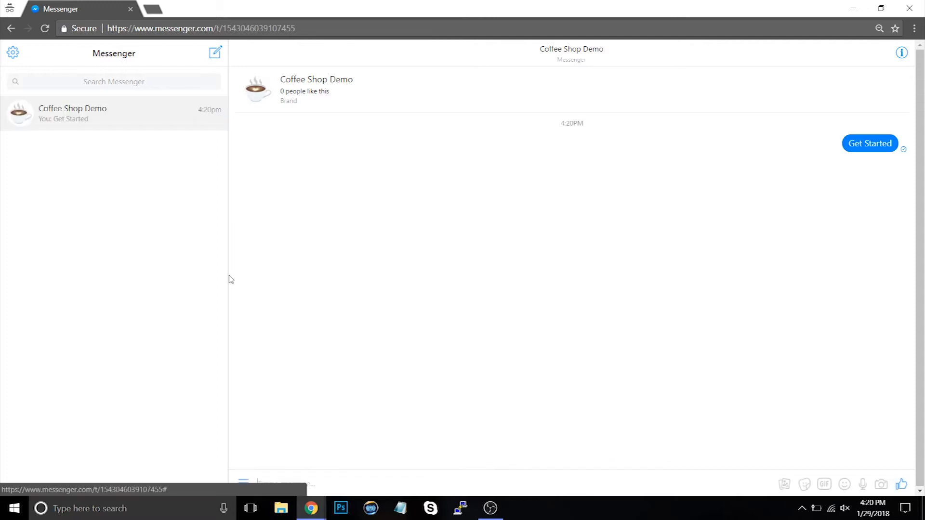
pyautogui.click(869, 144)
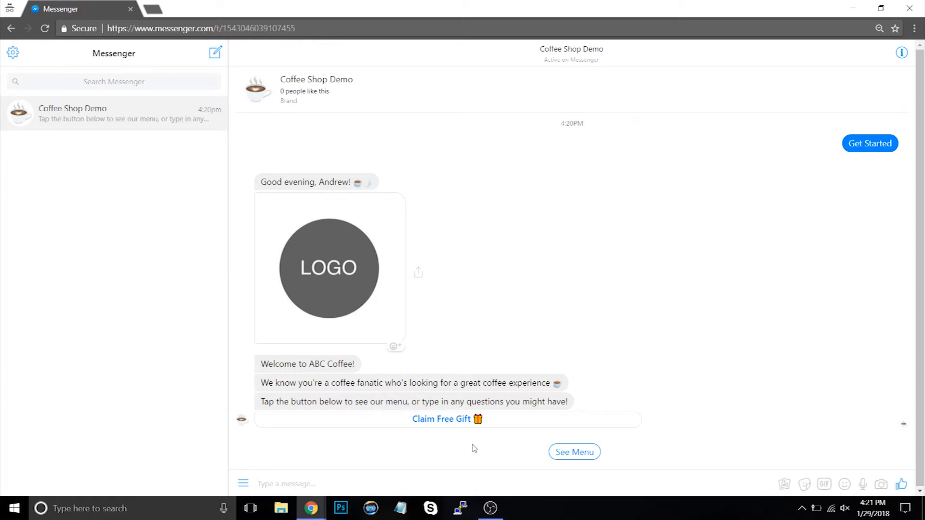
pyautogui.click(441, 419)
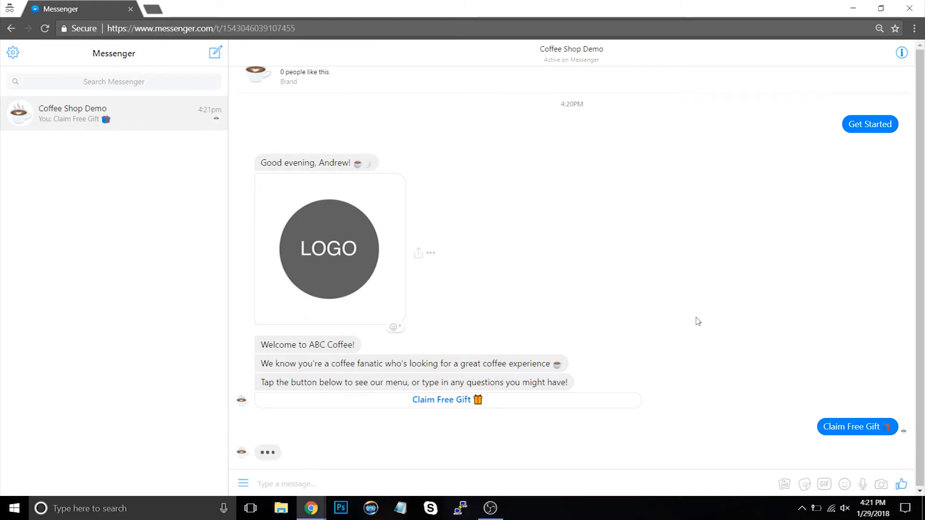
pyautogui.click(857, 427)
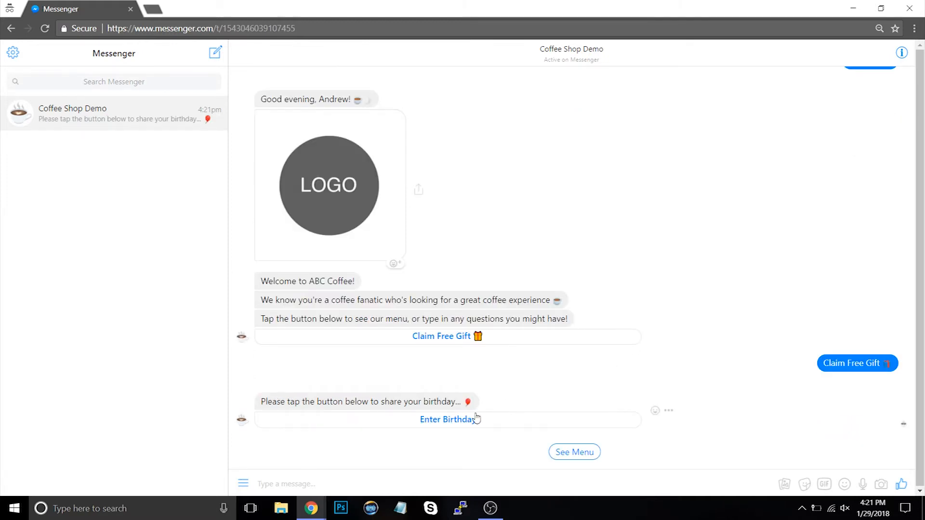
pyautogui.click(450, 420)
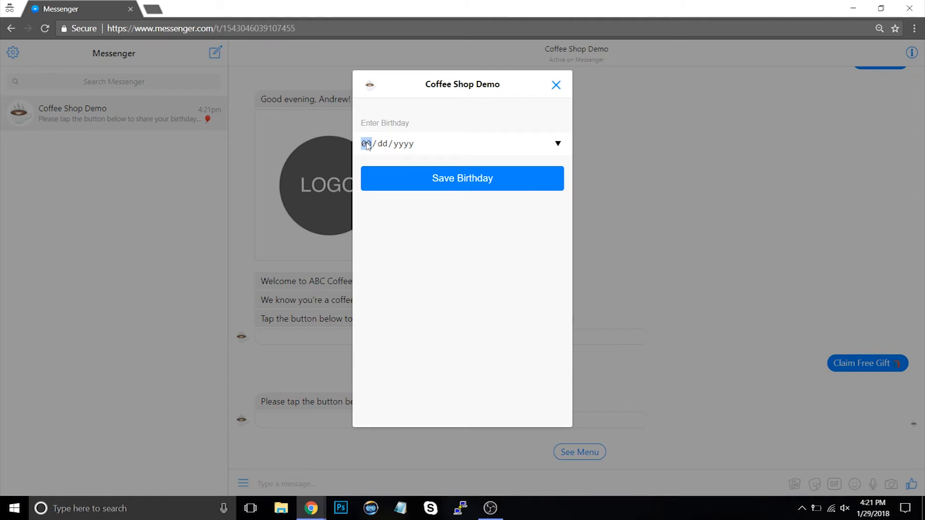
pyautogui.write('01/10/1990')
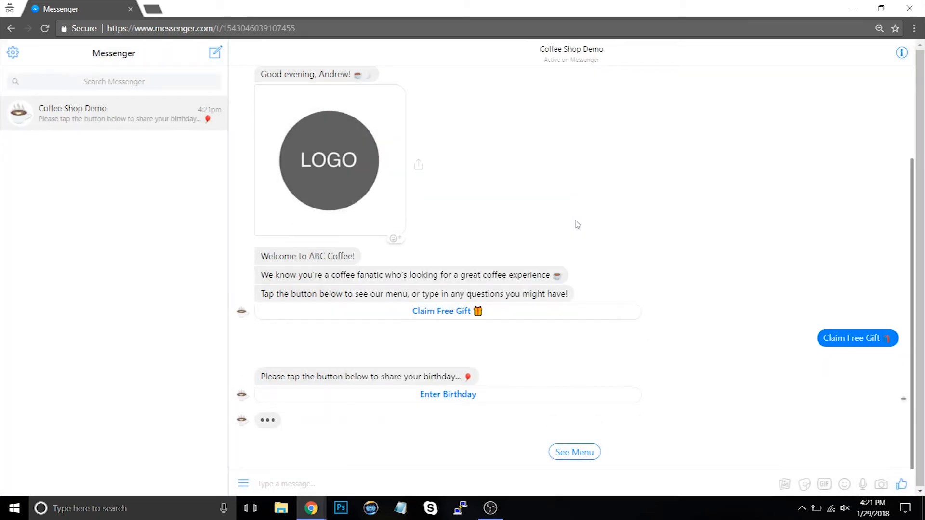
pyautogui.click(447, 394)
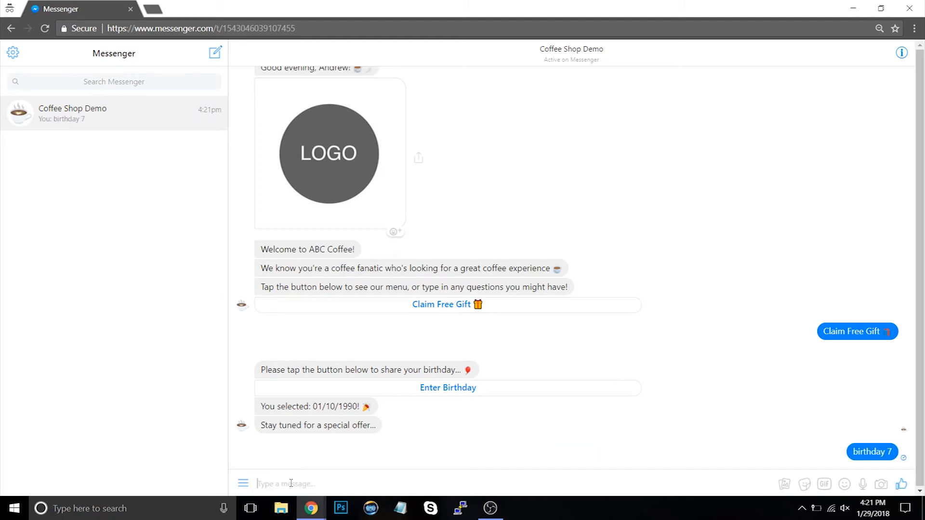
# - Send the 'birthday' keyword to get the actual-birthday free-coffee greeting
pyautogui.scroll(-3)
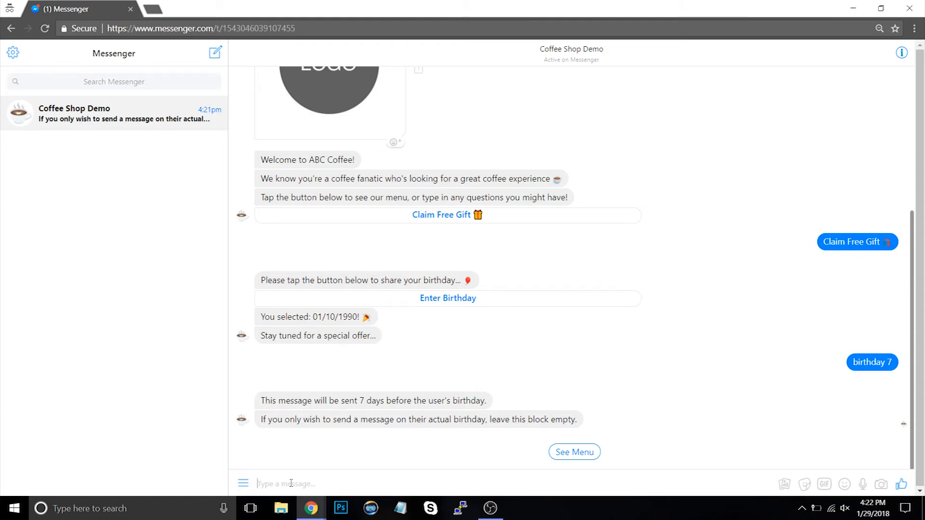
pyautogui.write('birth')
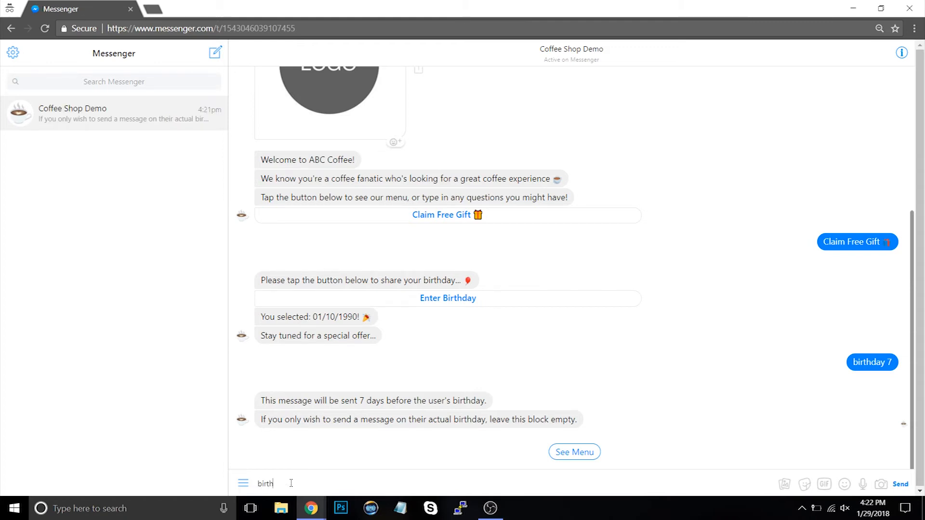
pyautogui.press('Return')
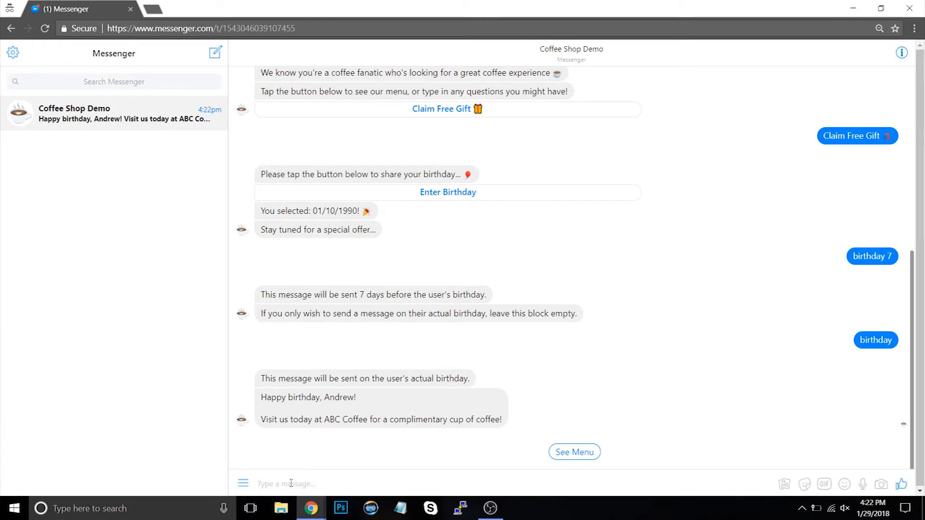
pyautogui.moveTo(512, 443)
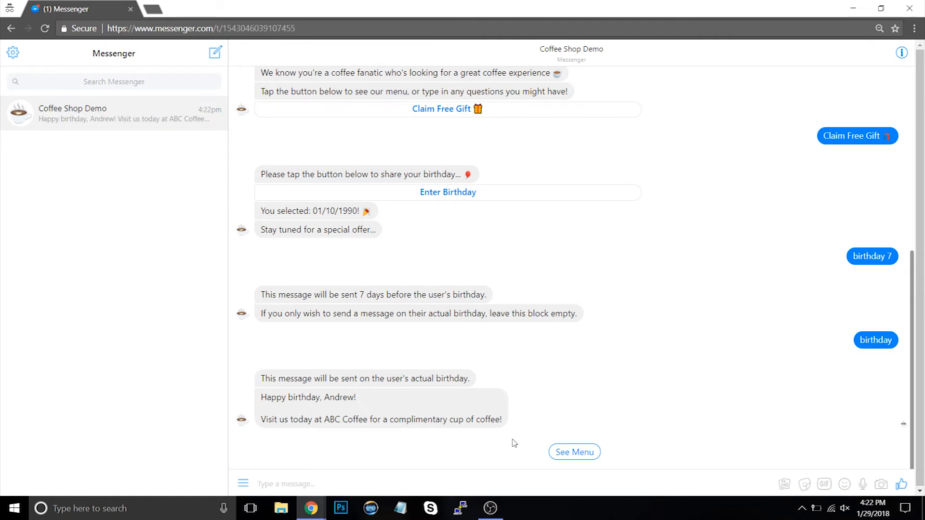
# - Show the menu categories and browse Bagels, getting the bagels-hours notice
pyautogui.click(574, 452)
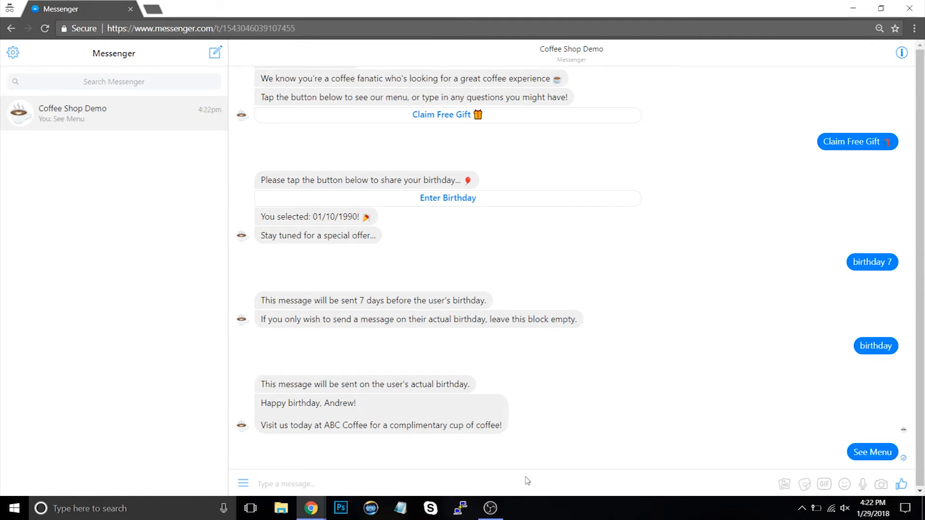
pyautogui.click(871, 452)
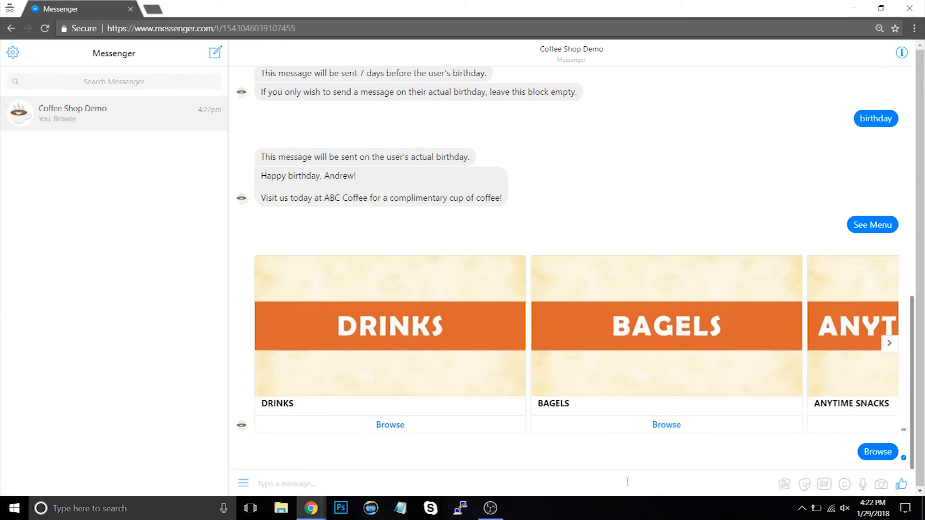
pyautogui.click(666, 424)
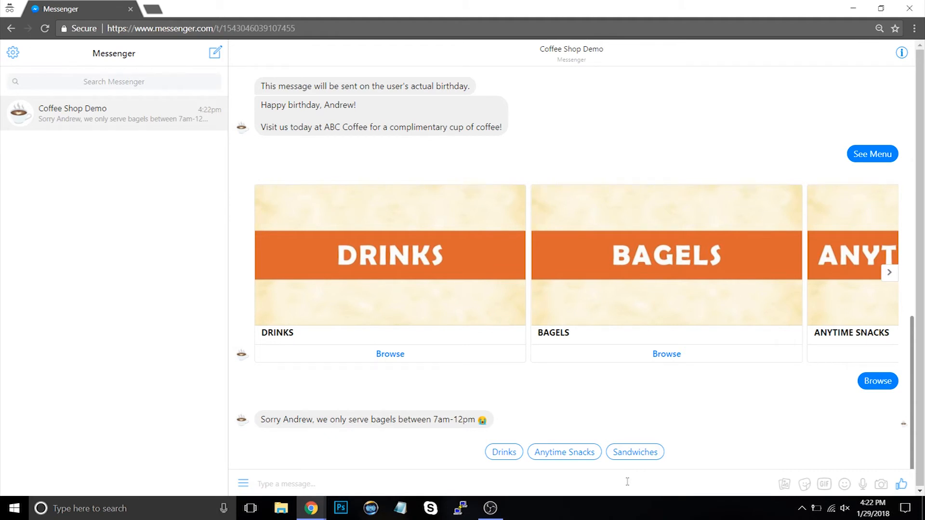
# - Request Anytime Snacks and preview the $6 Avocado Split checkout, then close it
pyautogui.click(563, 452)
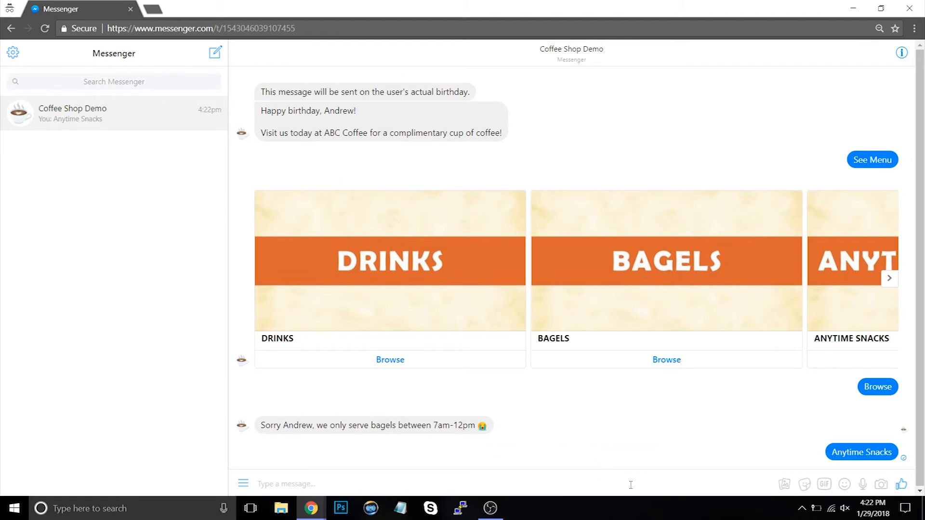
pyautogui.click(861, 452)
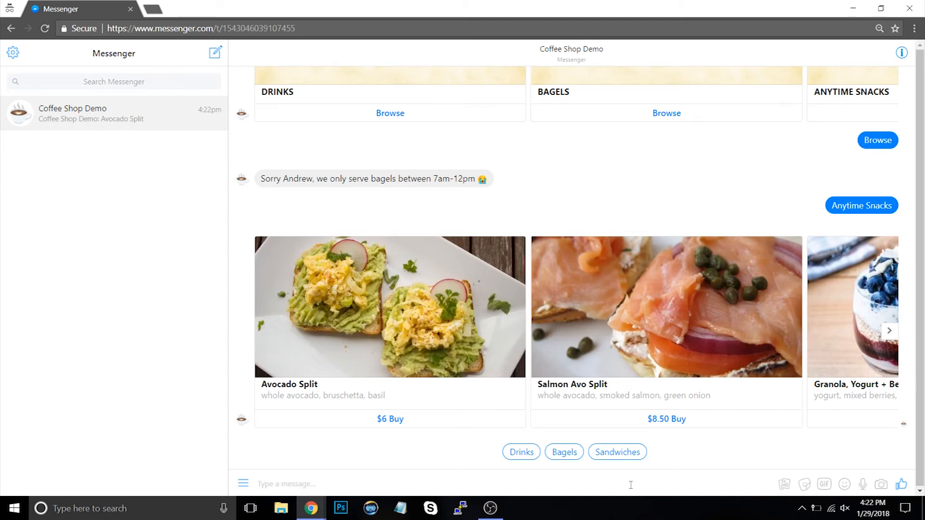
pyautogui.moveTo(413, 419)
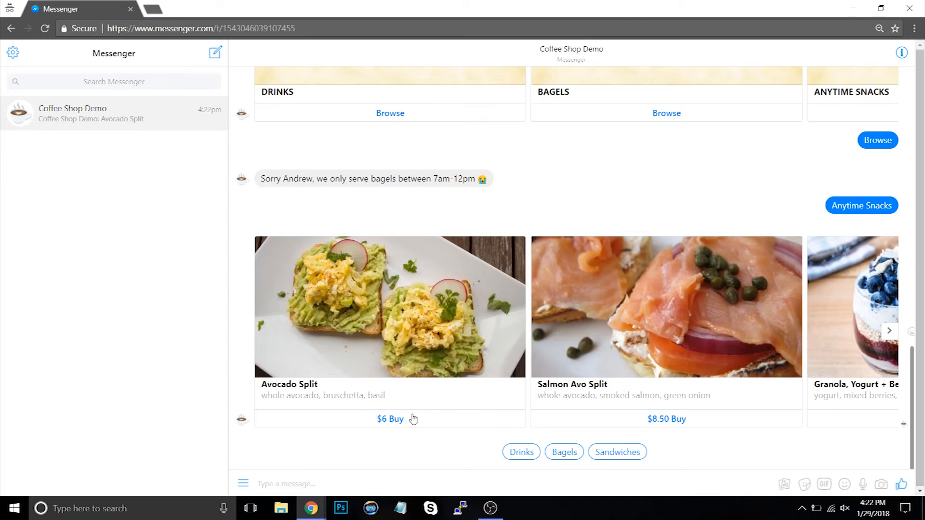
pyautogui.click(389, 419)
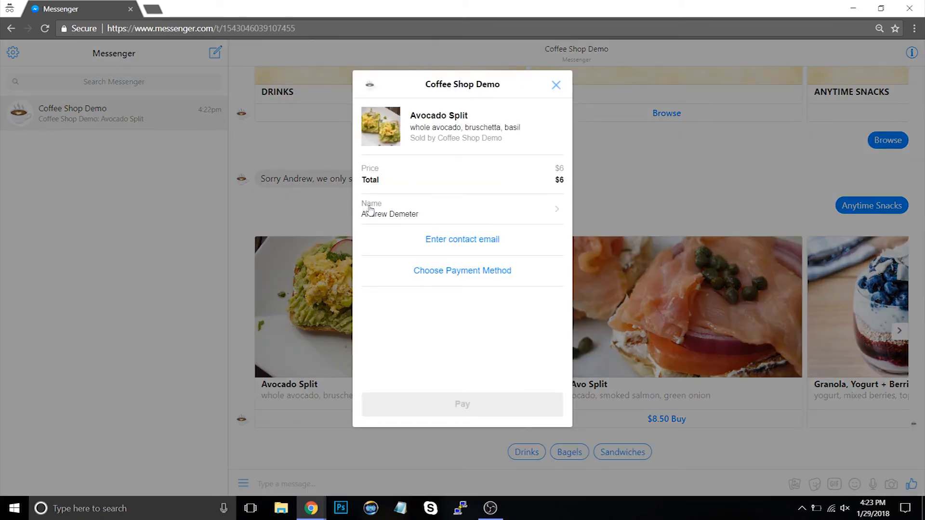
pyautogui.moveTo(490, 261)
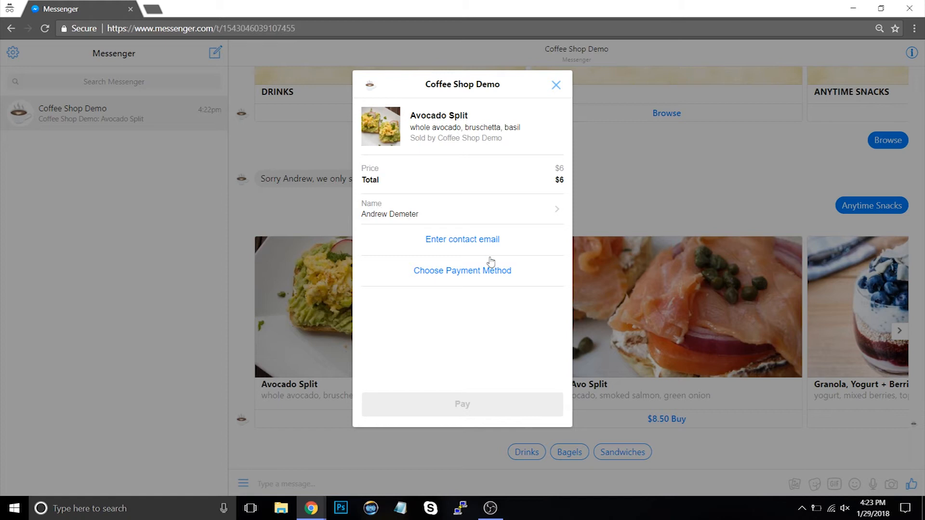
pyautogui.moveTo(475, 242)
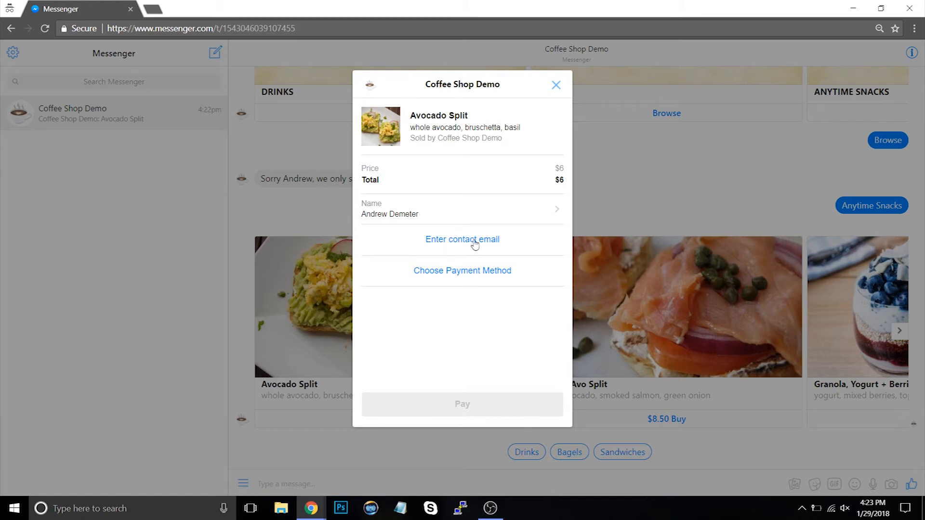
pyautogui.moveTo(437, 284)
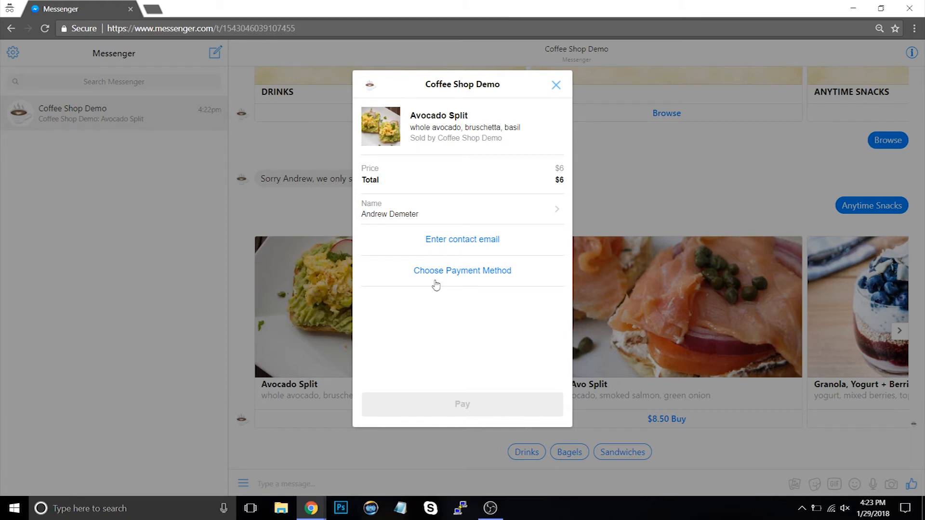
pyautogui.click(555, 85)
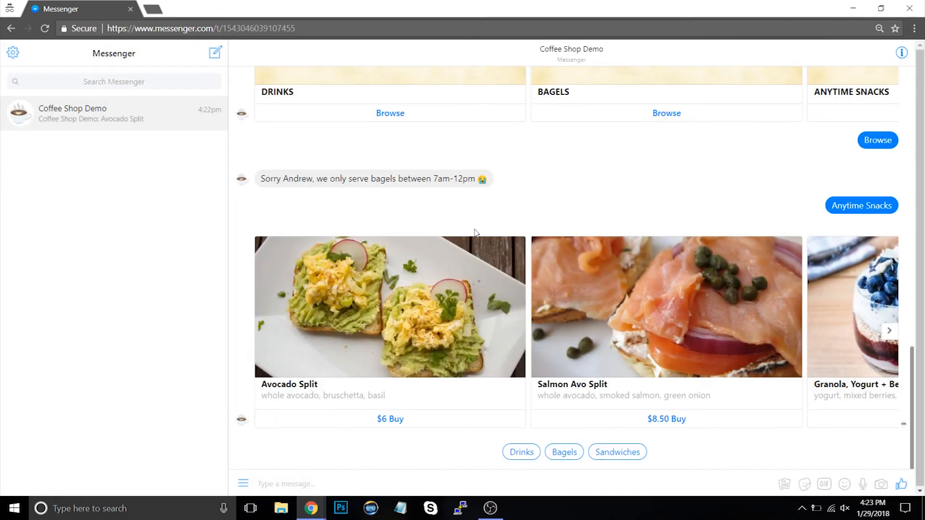
pyautogui.moveTo(289, 484)
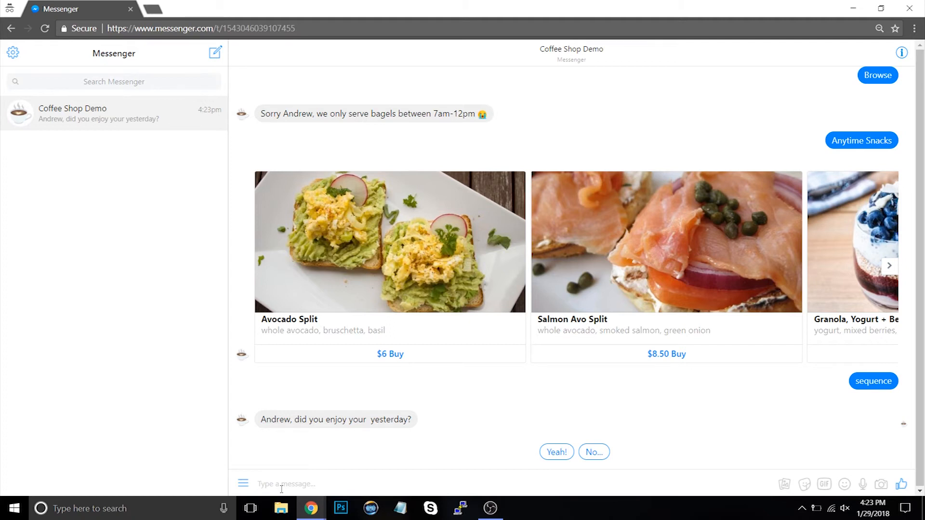
pyautogui.moveTo(482, 457)
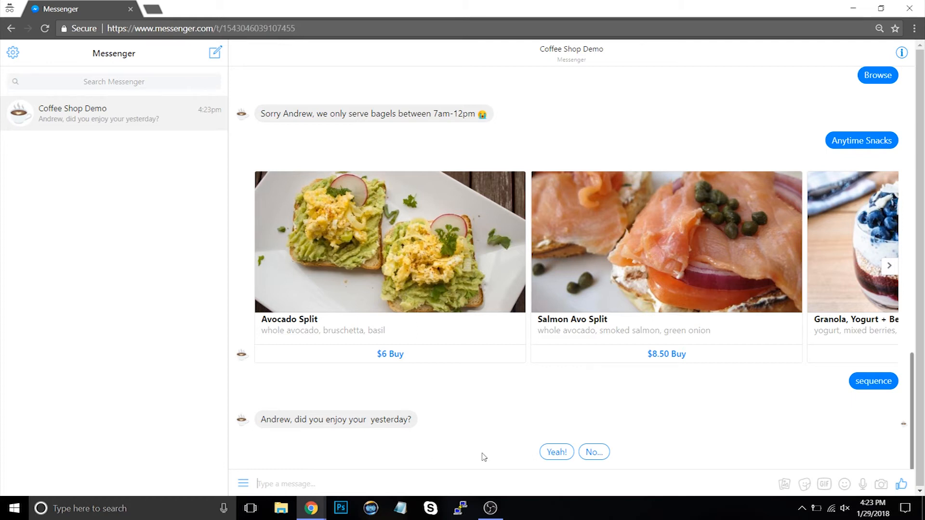
# - Answer 'Yeah!' to the follow-up and view the free-breakfast photo offer
pyautogui.click(555, 451)
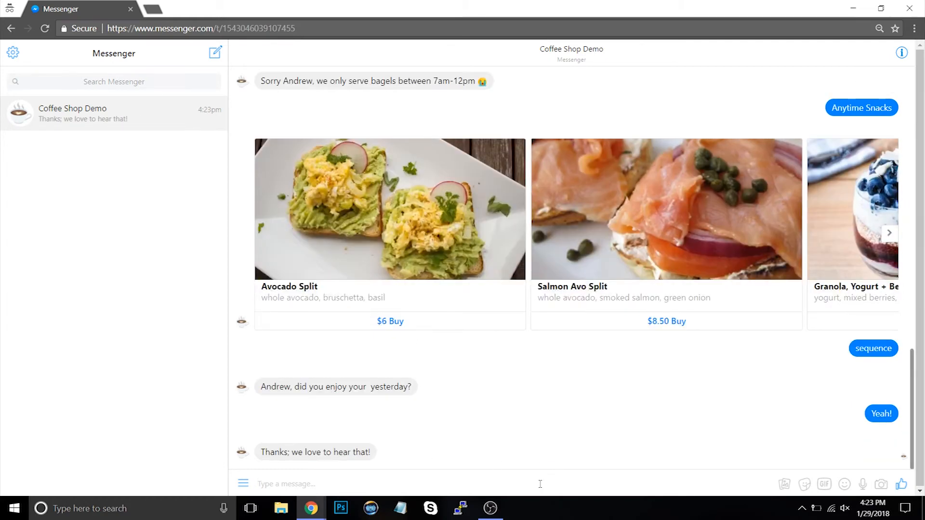
pyautogui.scroll(-3)
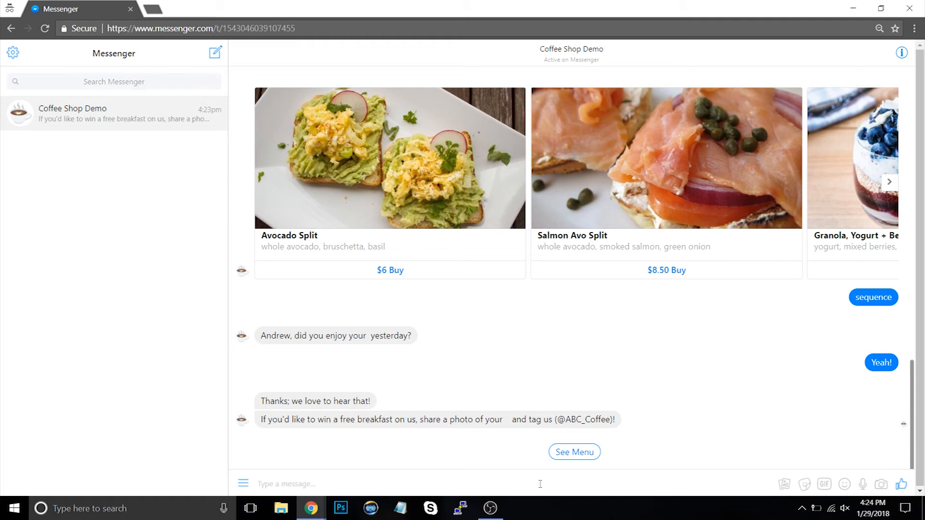
# - Resend 'sequence', answer 'No...', and view the on-the-house code apology
pyautogui.write('sequen')
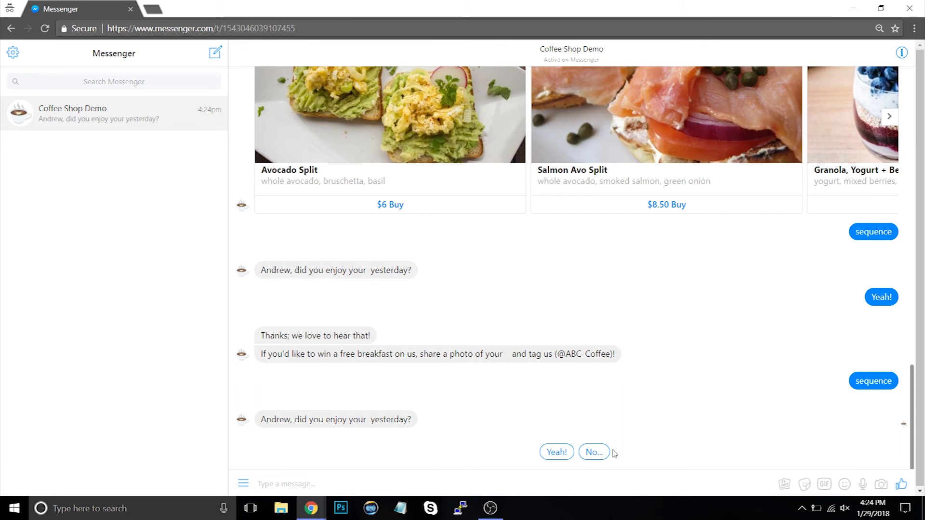
pyautogui.click(593, 452)
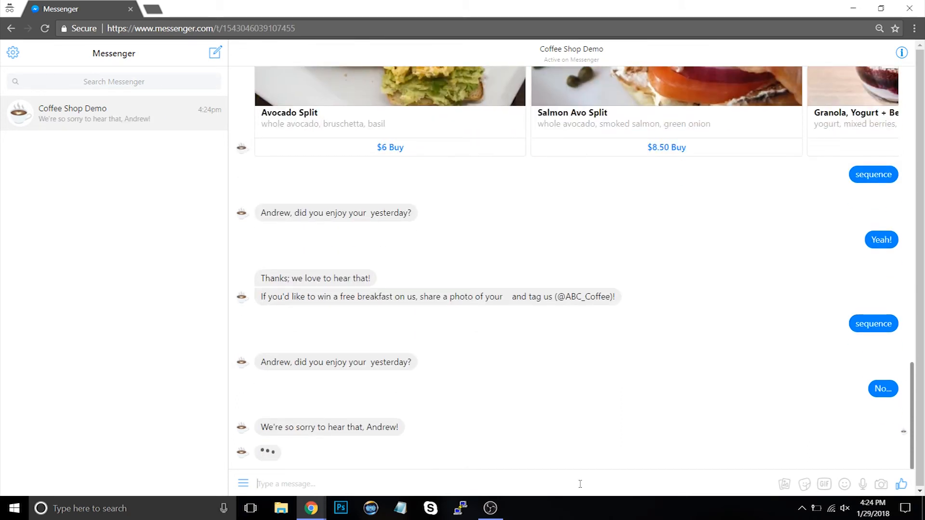
pyautogui.scroll(-3)
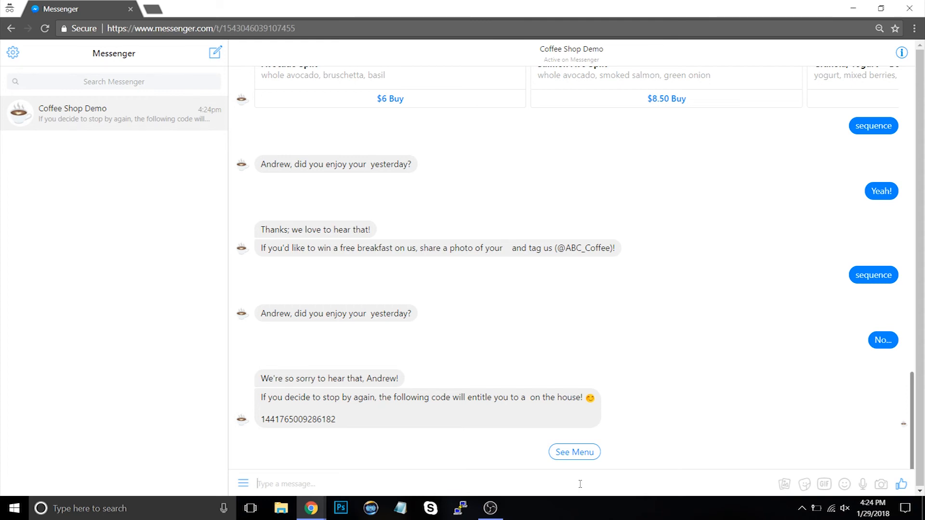
# - Ask the bot 'what vegetarian options do u have'
pyautogui.write("what's")
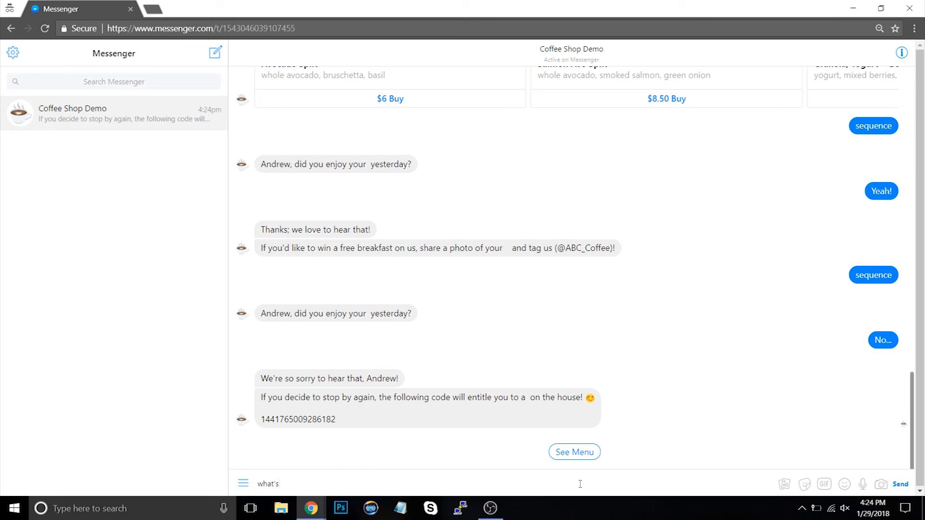
pyautogui.press('Backspace')
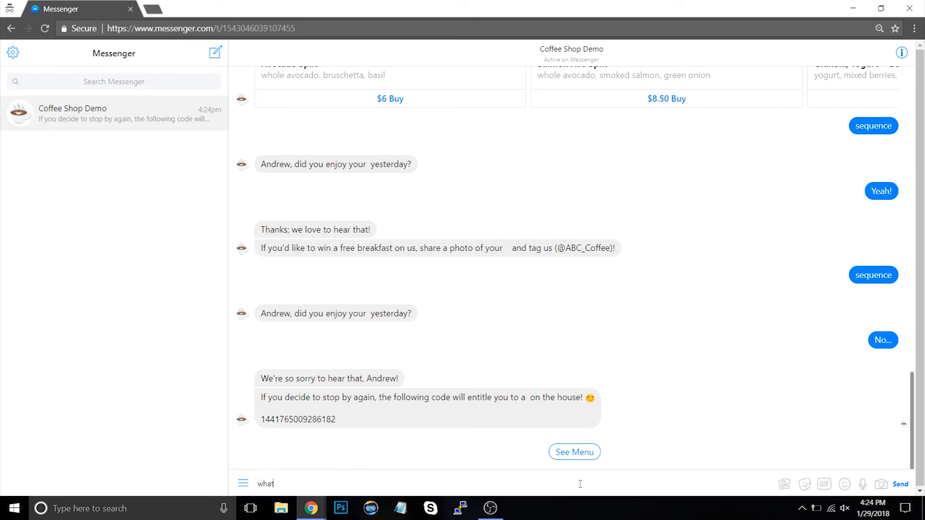
pyautogui.write('vegetarian options')
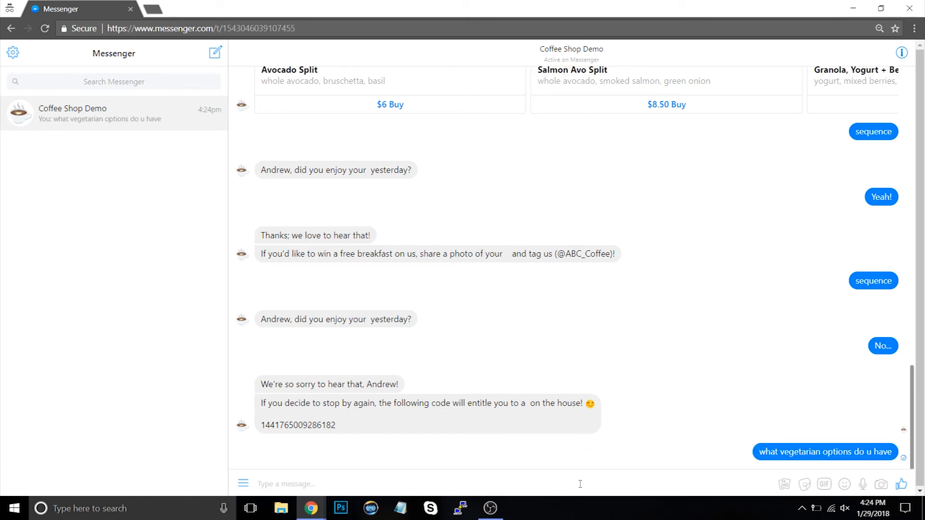
pyautogui.scroll(-3)
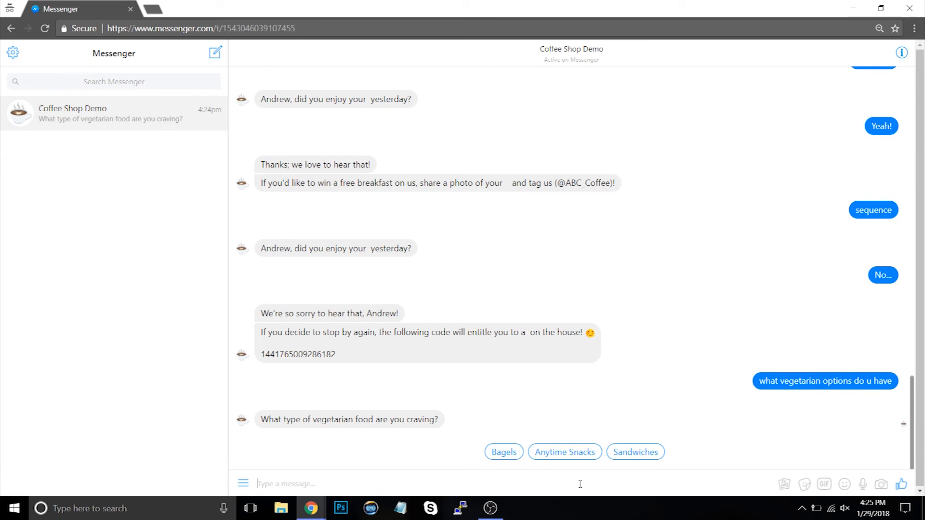
# - Choose Sandwiches, preview the Vegan Delight checkout, and dismiss it
pyautogui.click(635, 452)
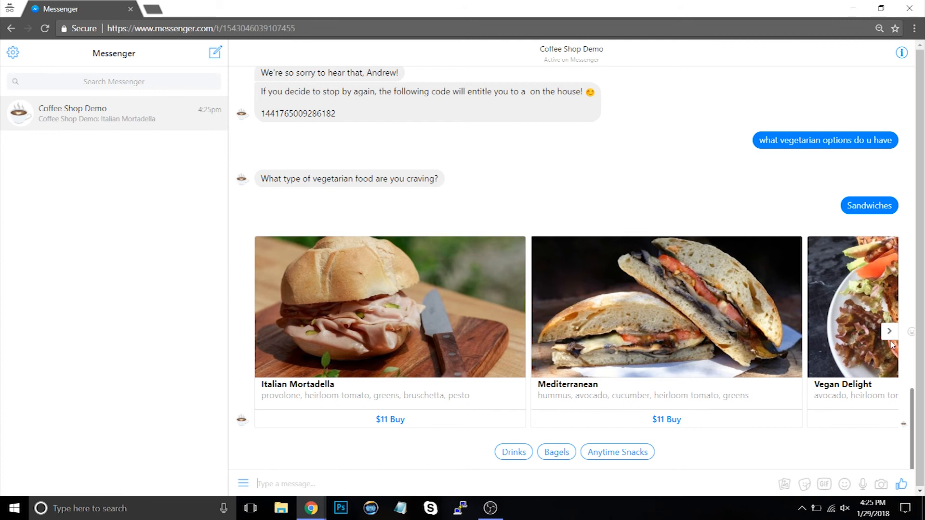
pyautogui.click(889, 331)
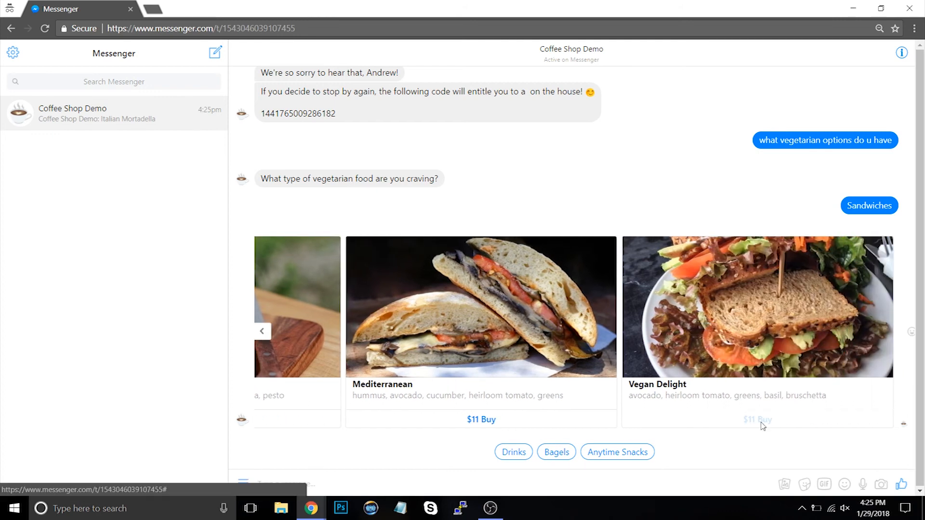
pyautogui.click(756, 420)
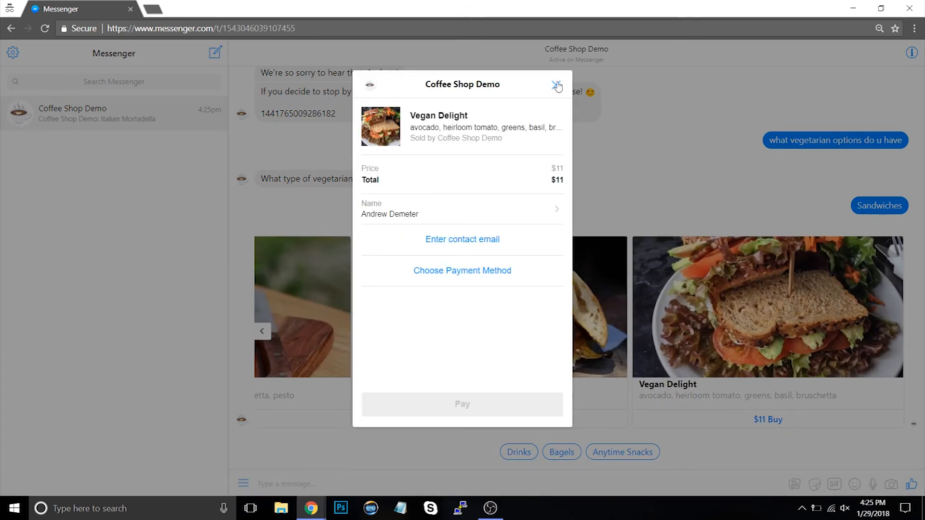
pyautogui.click(557, 85)
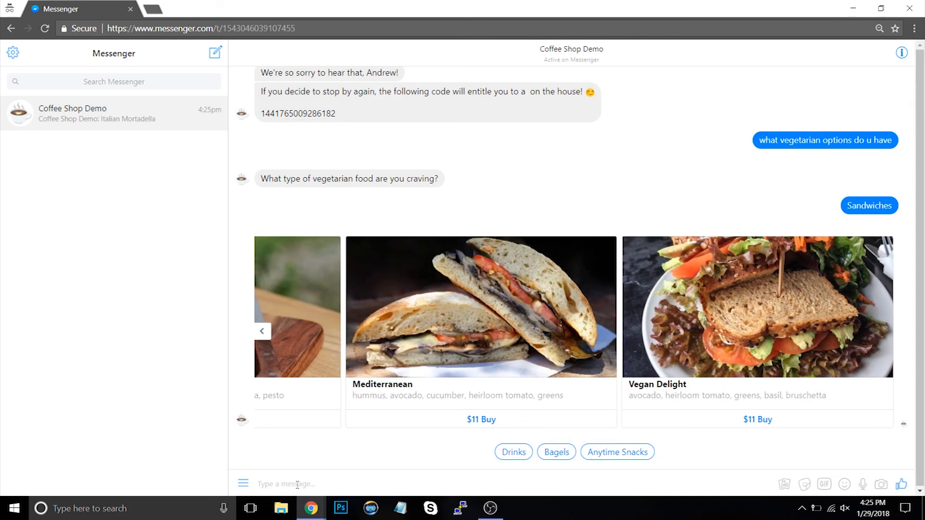
pyautogui.write('are you')
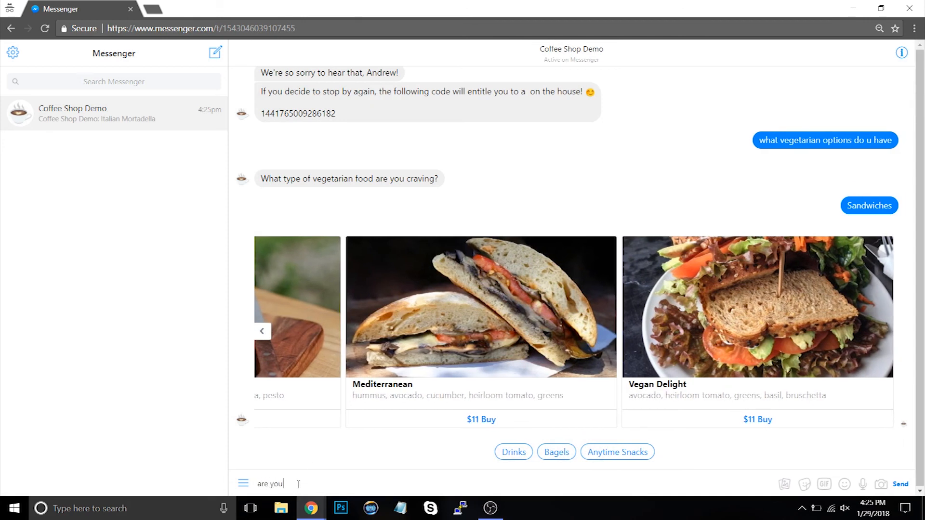
# - Send 'are you currently open' and 'what's ur address?', then choose Main Menu
pyautogui.click(901, 484)
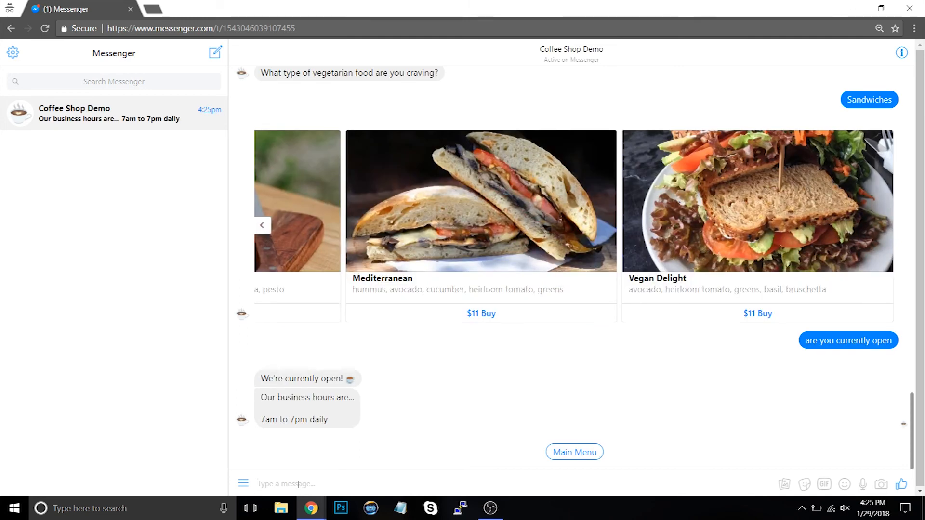
pyautogui.write('wha')
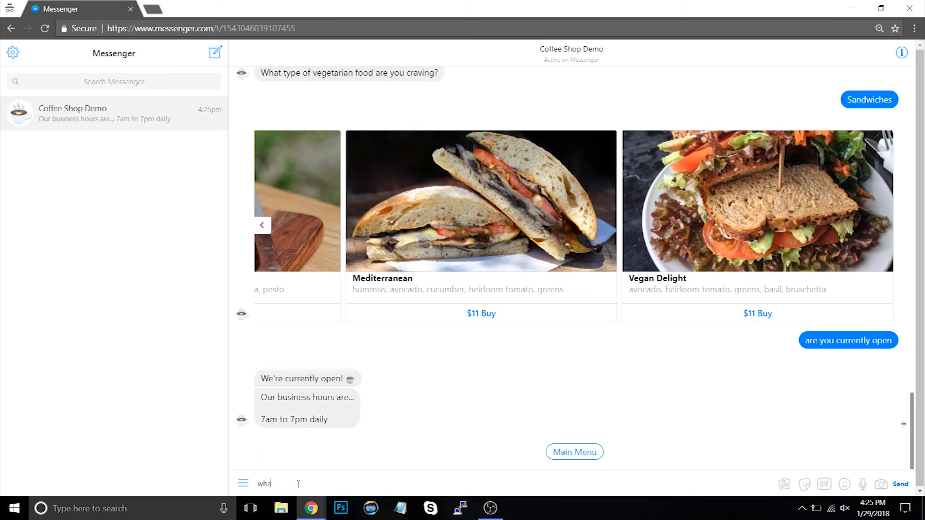
pyautogui.write("what's ur address?")
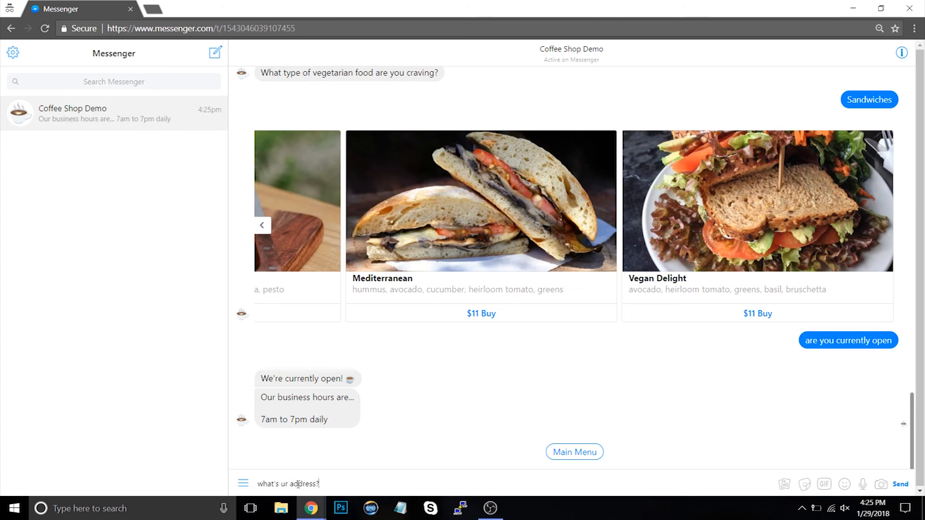
pyautogui.click(900, 484)
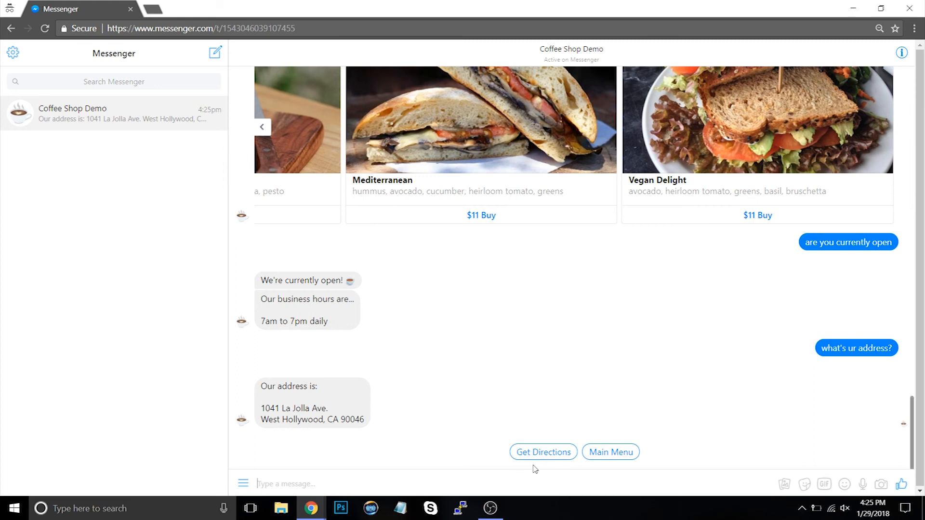
pyautogui.moveTo(510, 474)
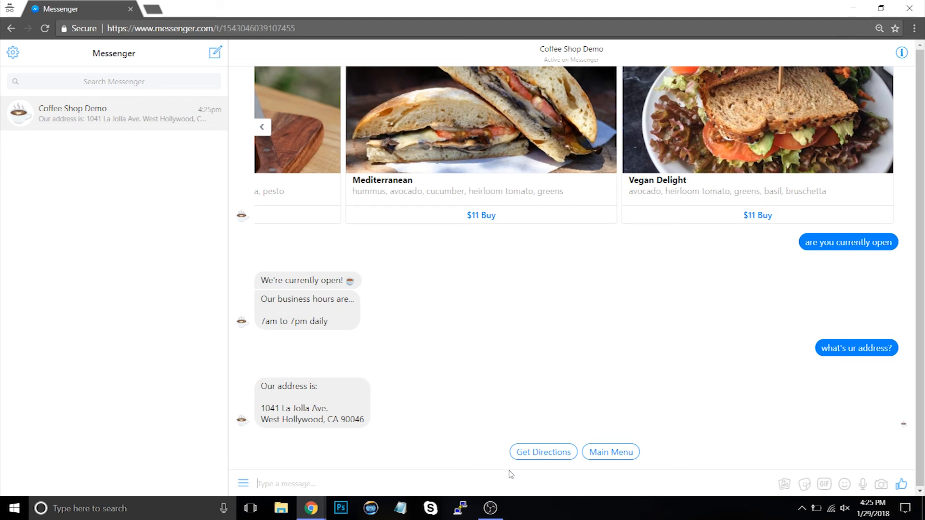
pyautogui.moveTo(530, 470)
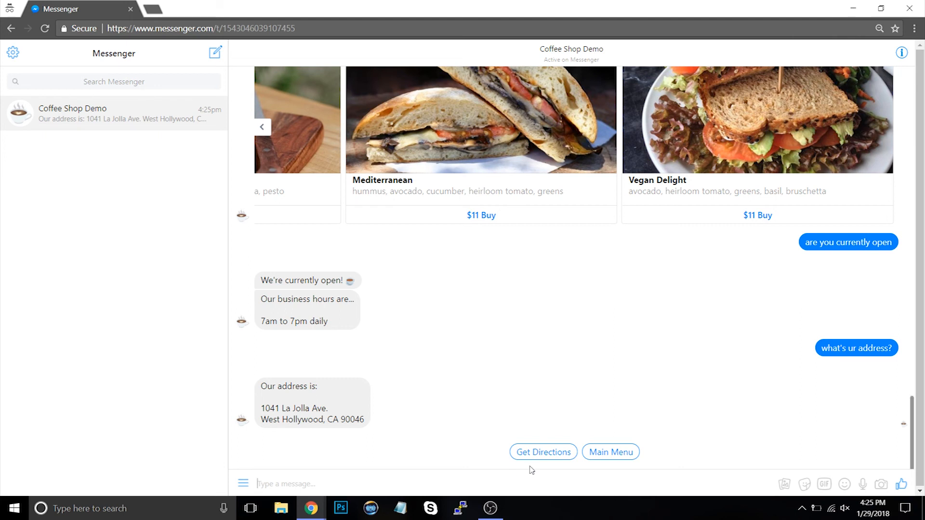
pyautogui.click(611, 452)
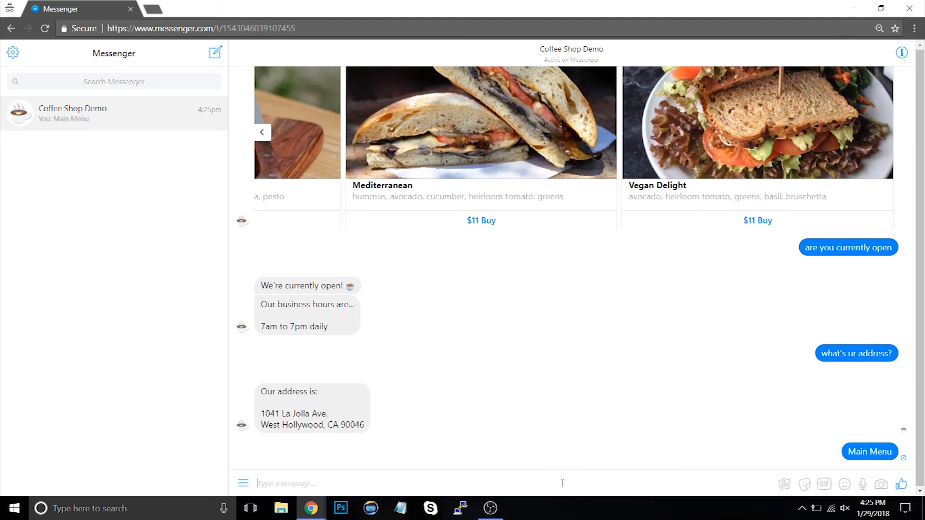
pyautogui.click(869, 452)
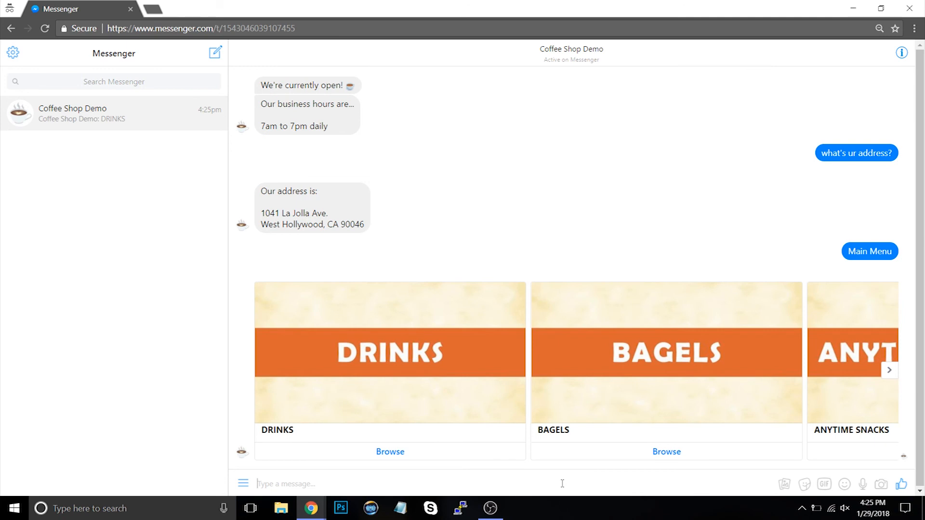